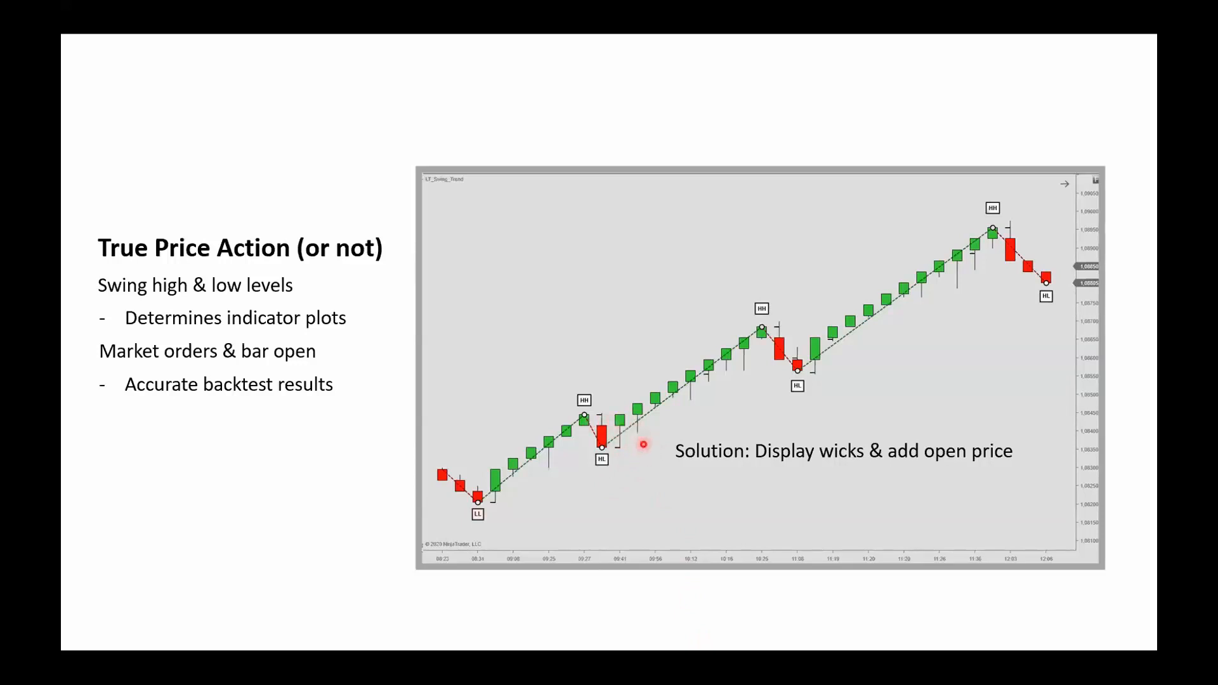
pyautogui.moveTo(664, 450)
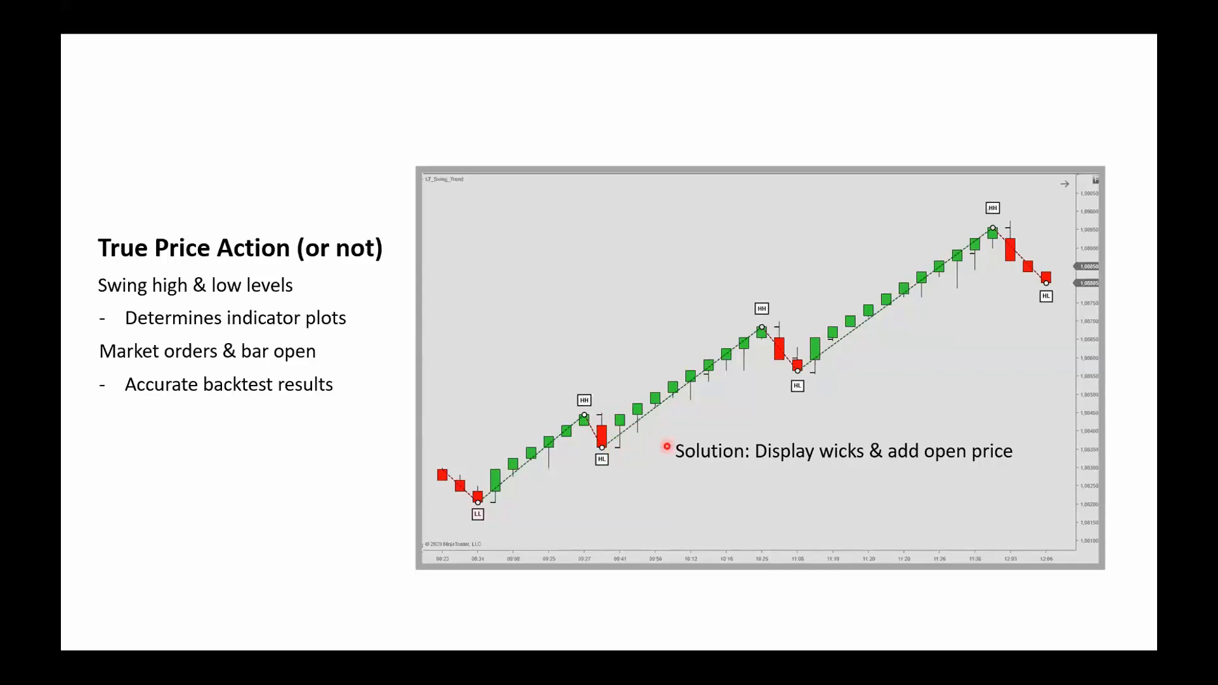
pyautogui.moveTo(784, 315)
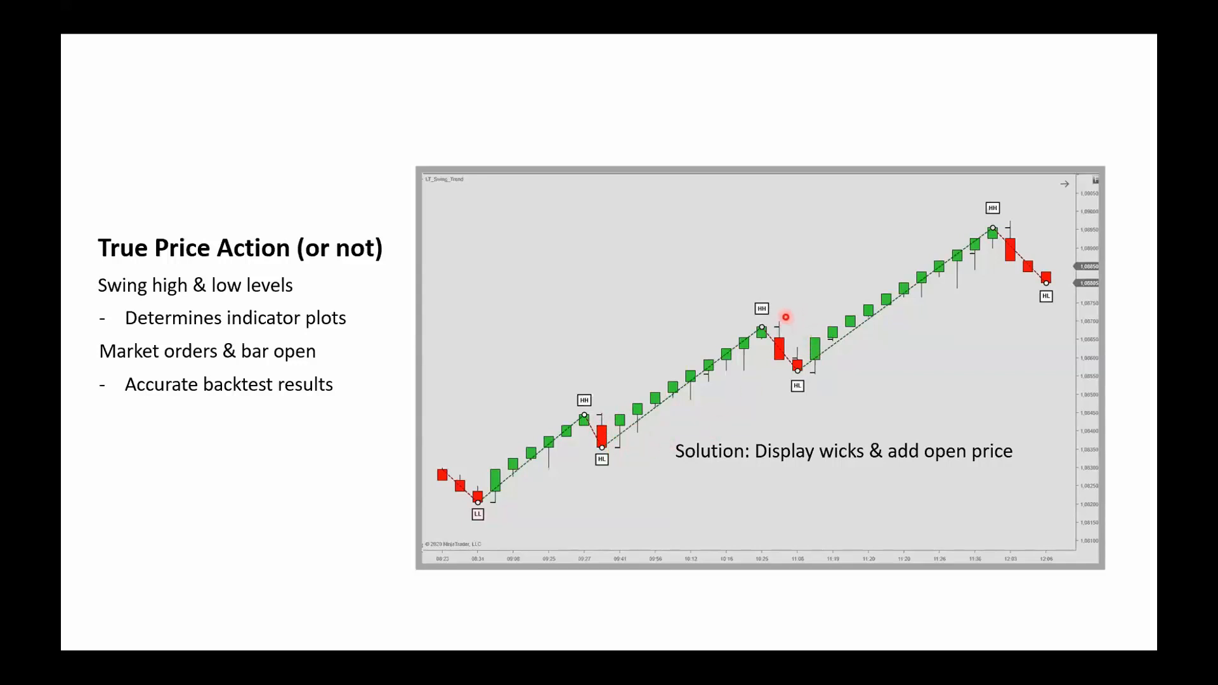